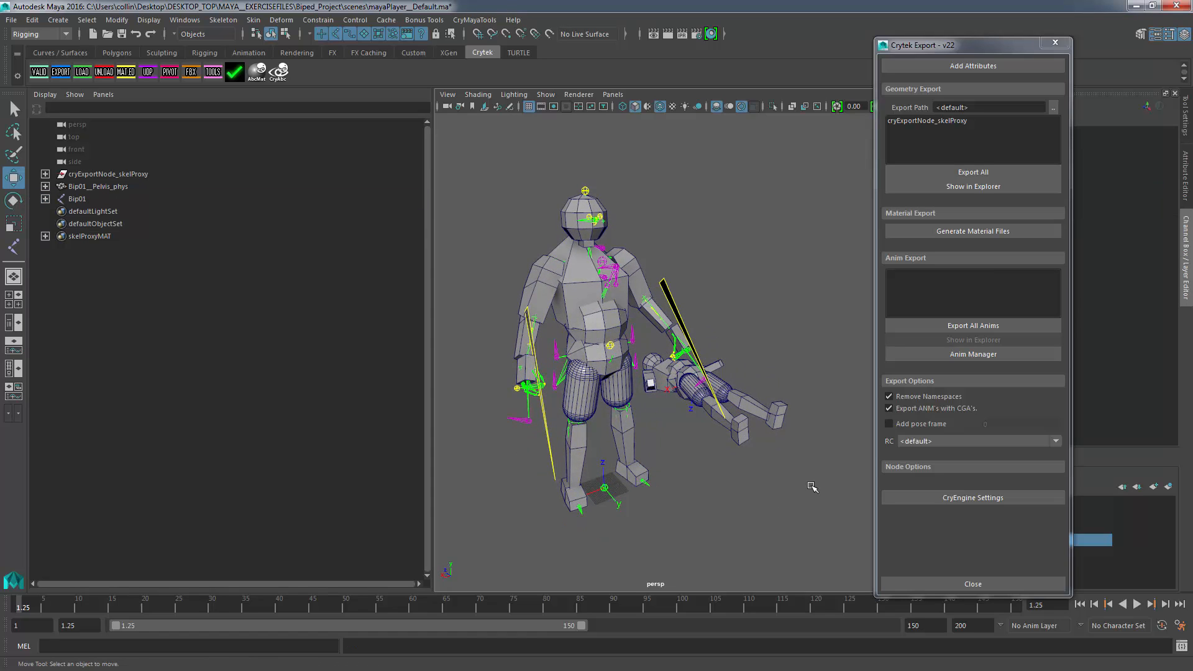
Bring up the Cry Tools window beside the rigged biped character scene
left_click(77, 199)
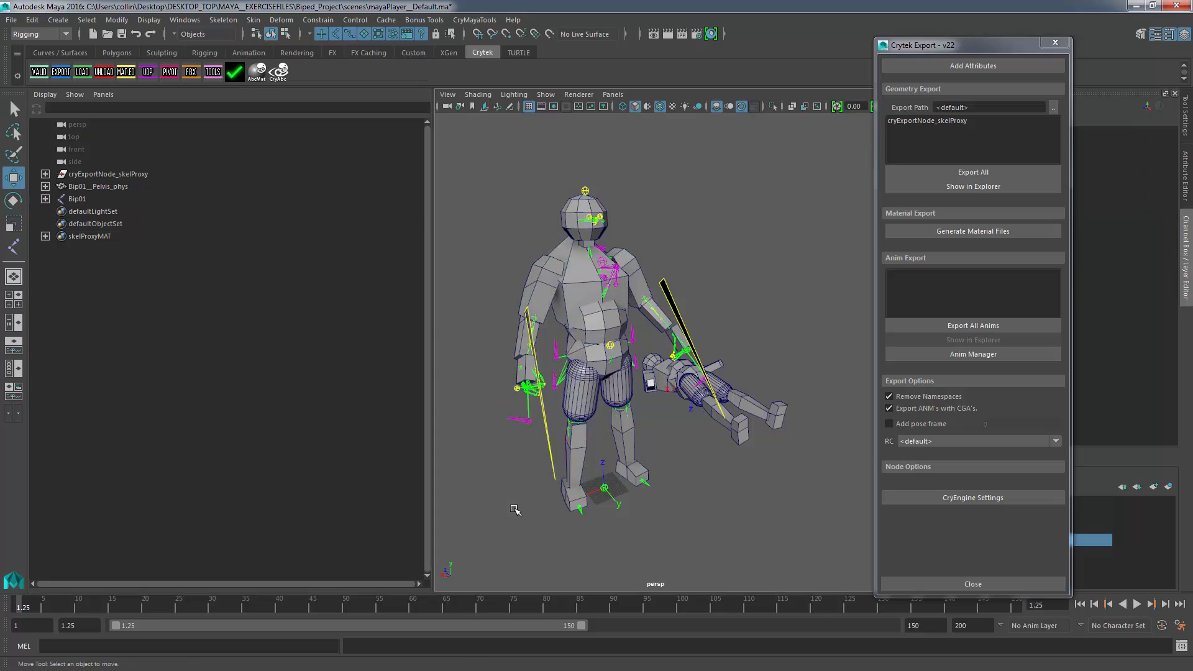
mouse_move(656, 538)
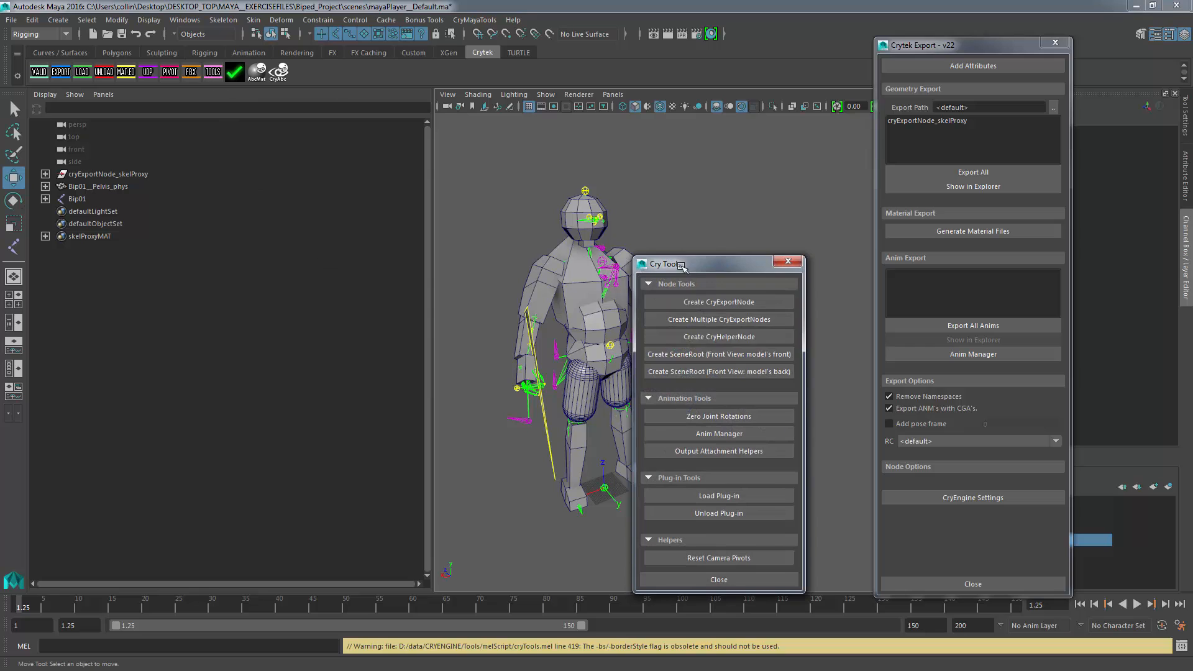
Create a SceneRoot group facing the model's front, with its axes at the character's feet
left_click(717, 372)
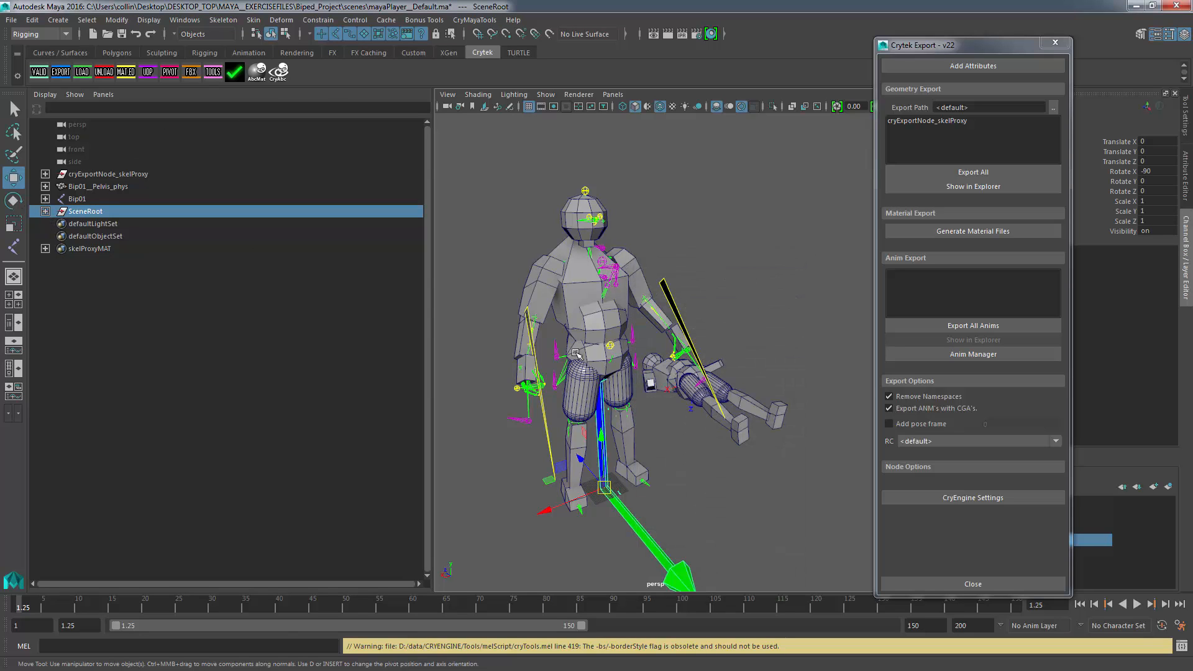
mouse_move(723, 545)
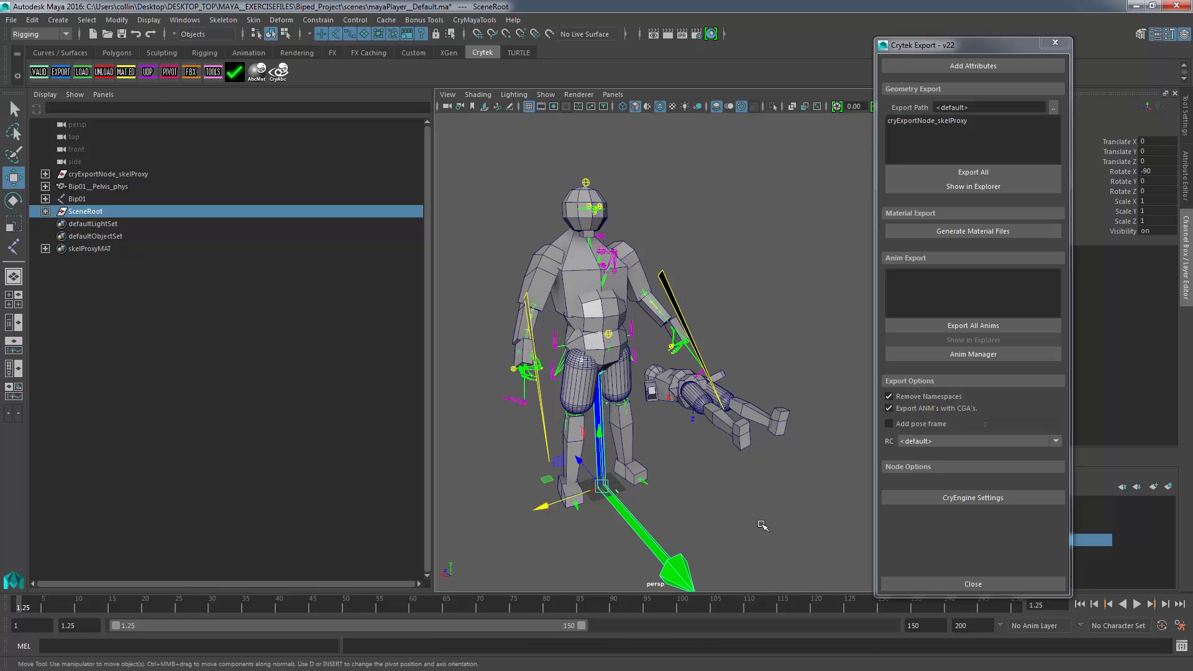
mouse_move(97, 160)
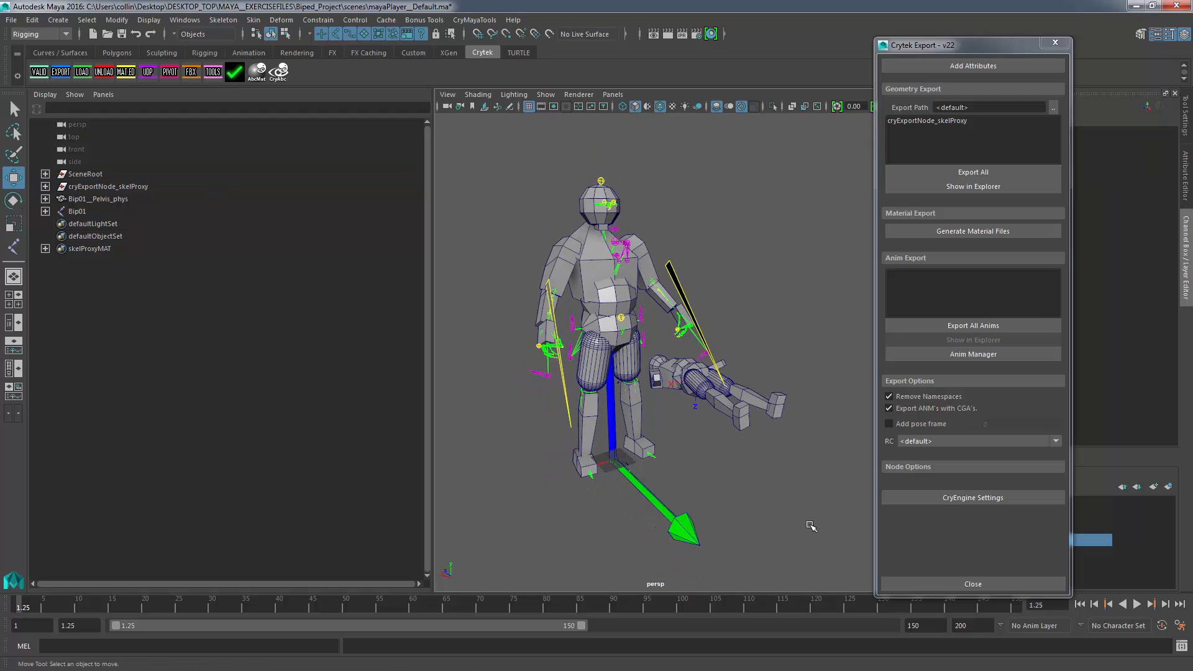
Select and isolate the Bip01 root joint and toggle its local rotation axes display
left_click(77, 211)
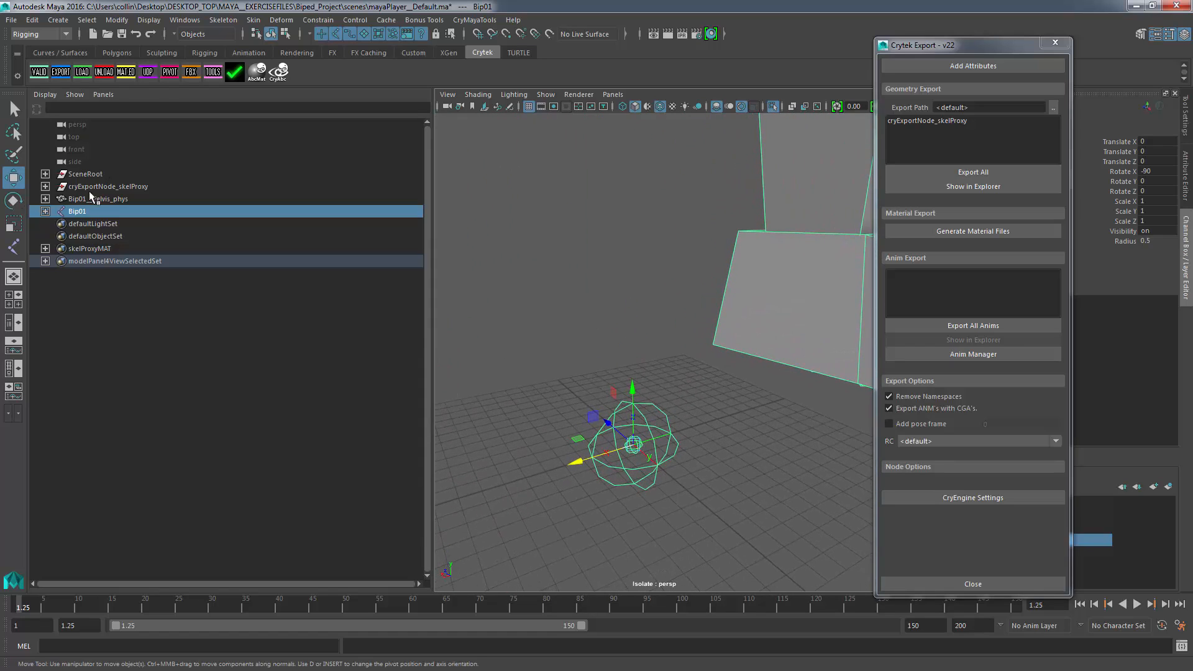
left_click(148, 18)
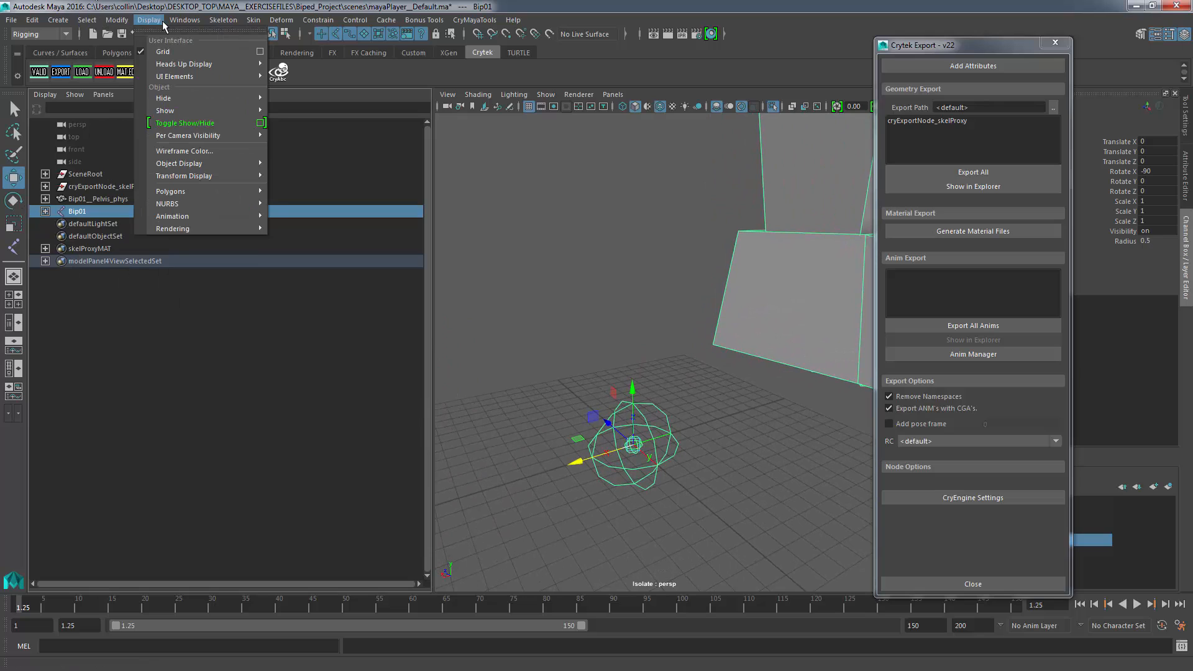
mouse_move(204, 163)
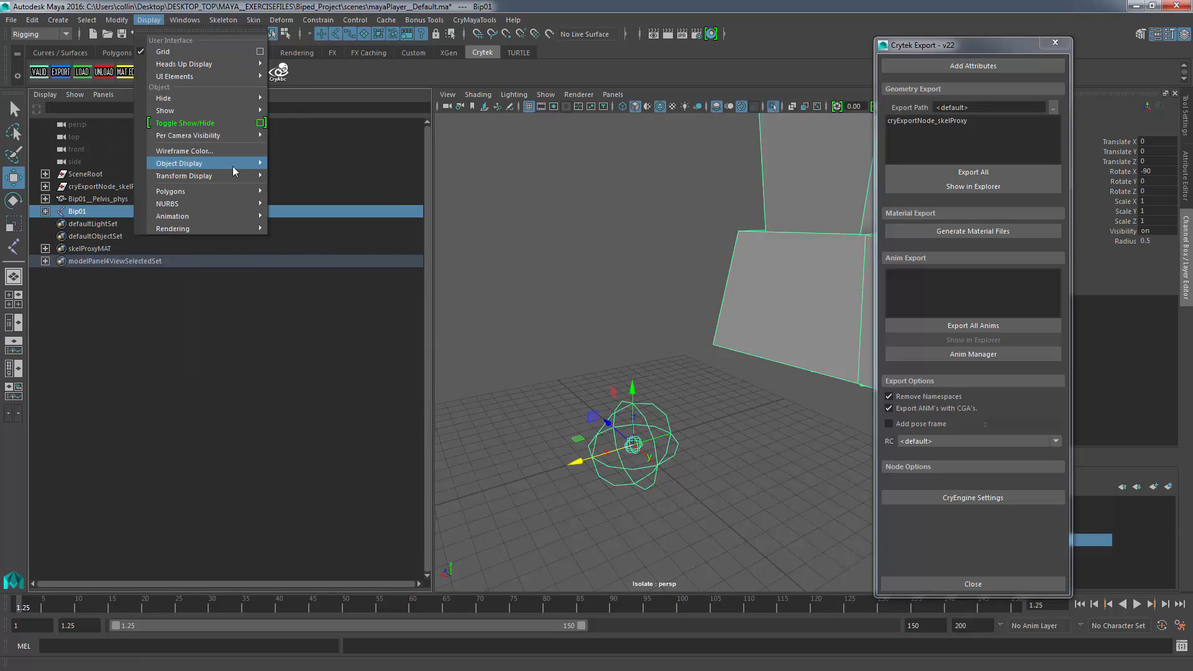
left_click(331, 190)
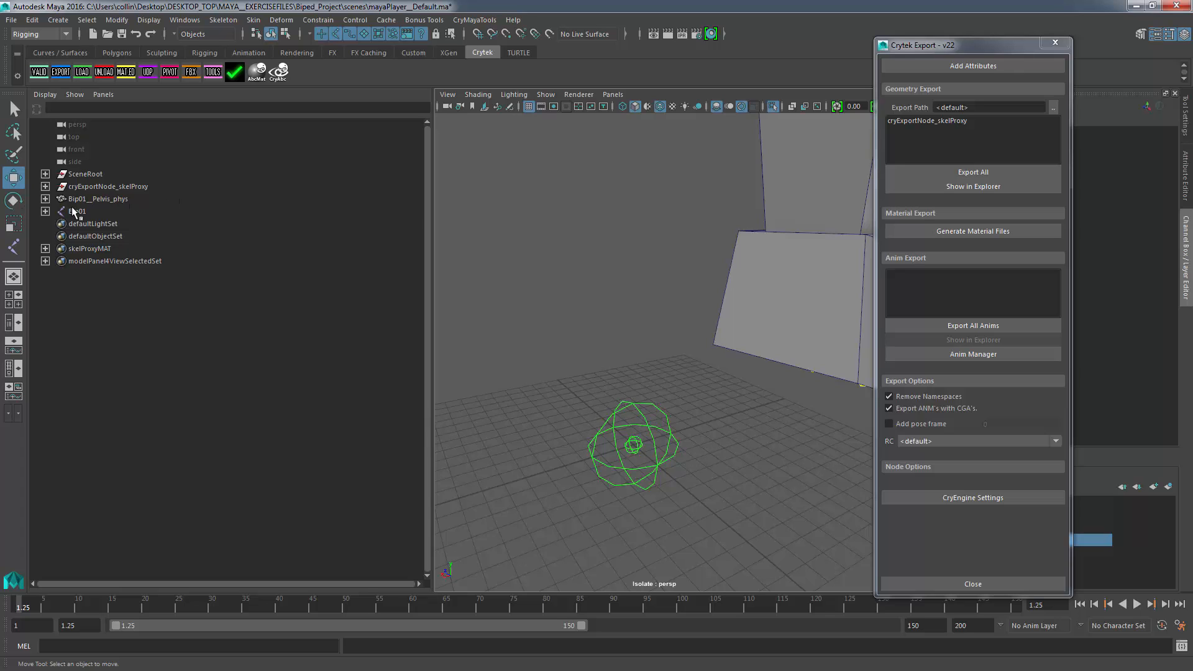
left_click(149, 18)
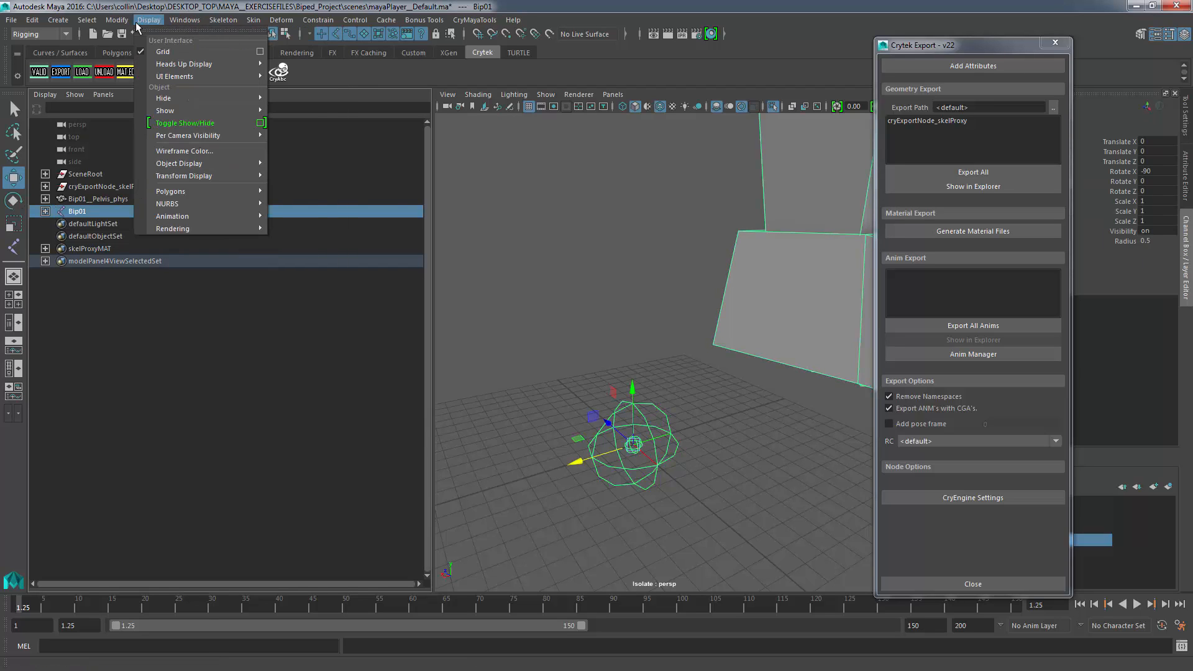